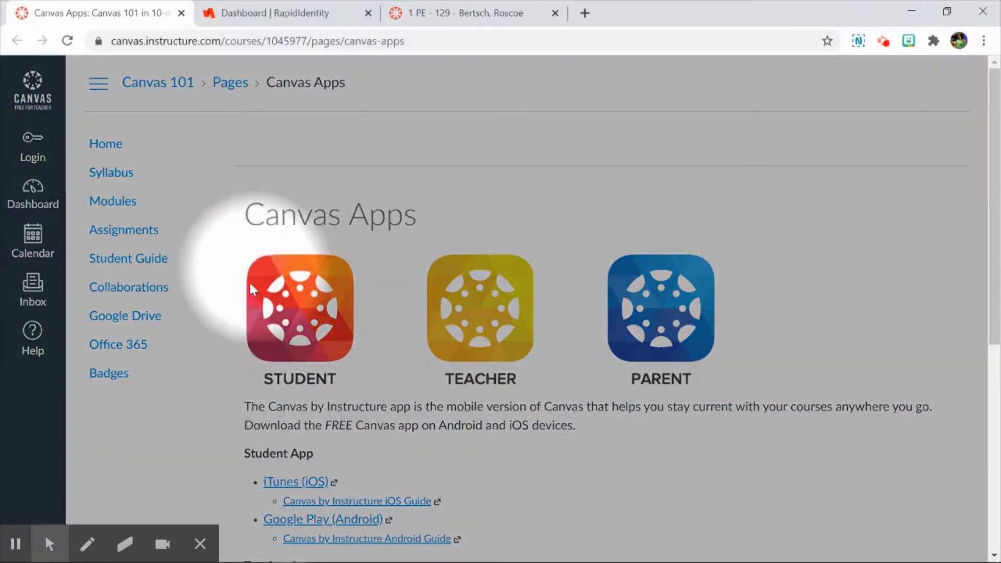
mouse_move(297, 390)
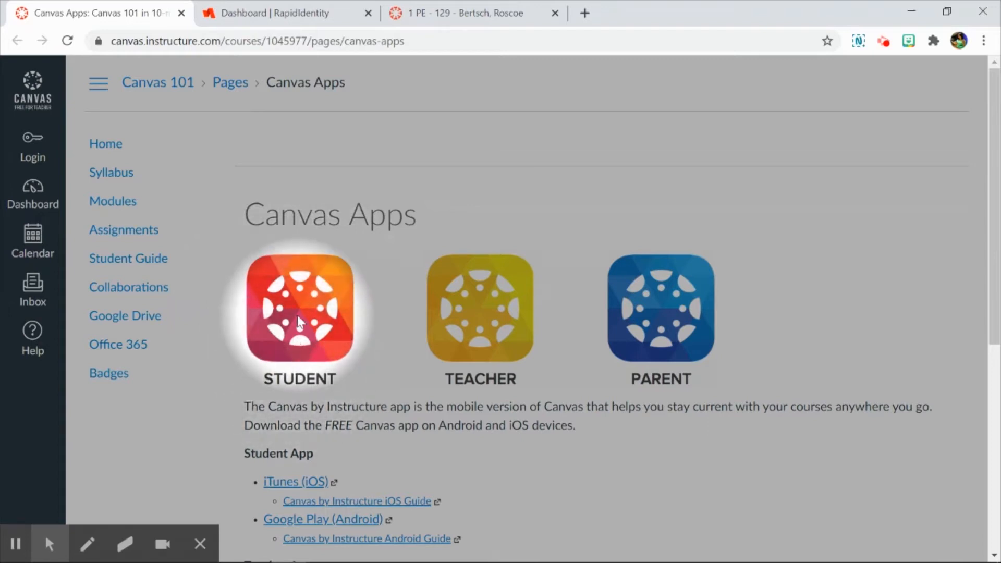
mouse_move(300, 314)
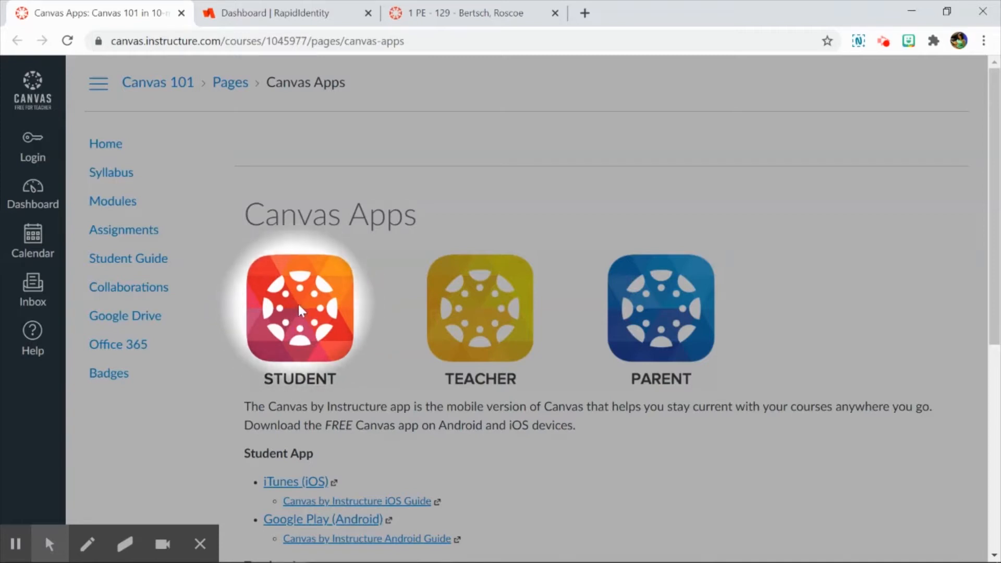
mouse_move(300, 313)
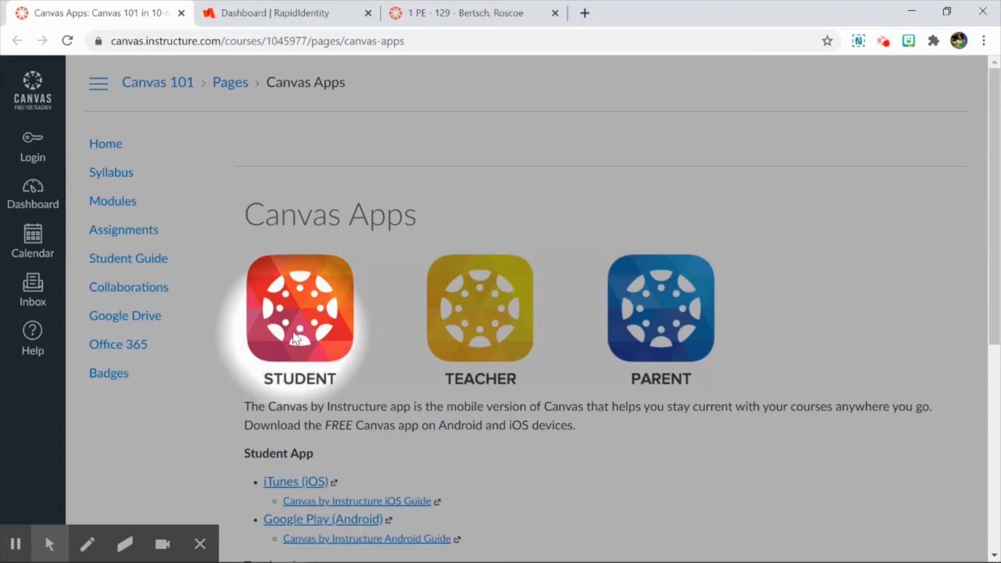
mouse_move(248, 223)
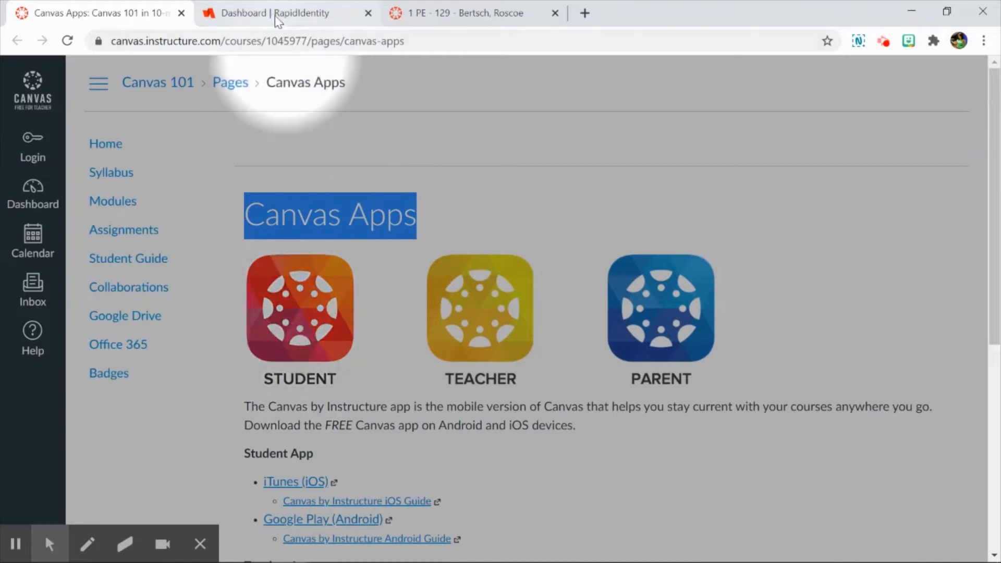
- Switch between the RapidIdentity dashboard and BLEND, ending on the Canvas Apps page
click(281, 12)
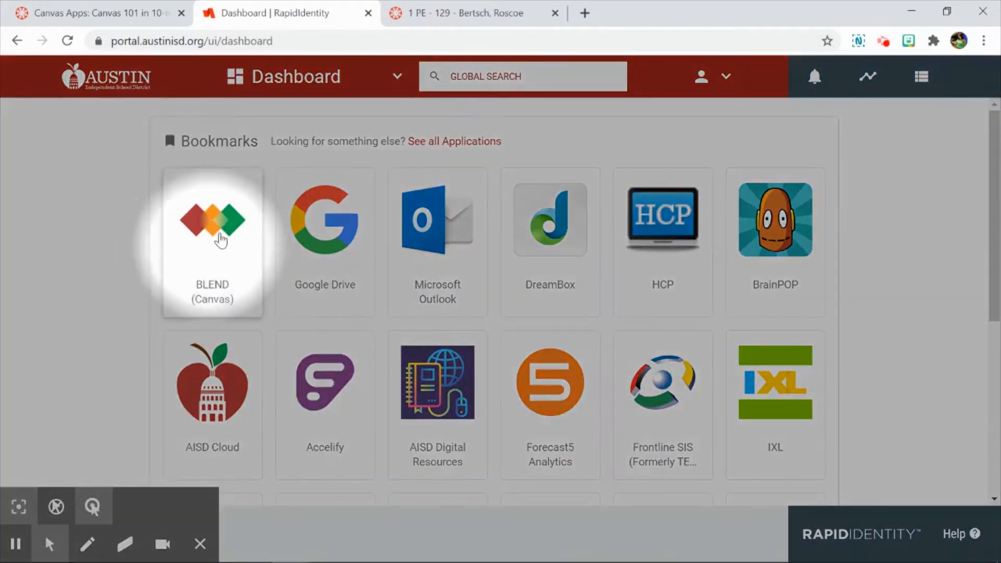
mouse_move(214, 242)
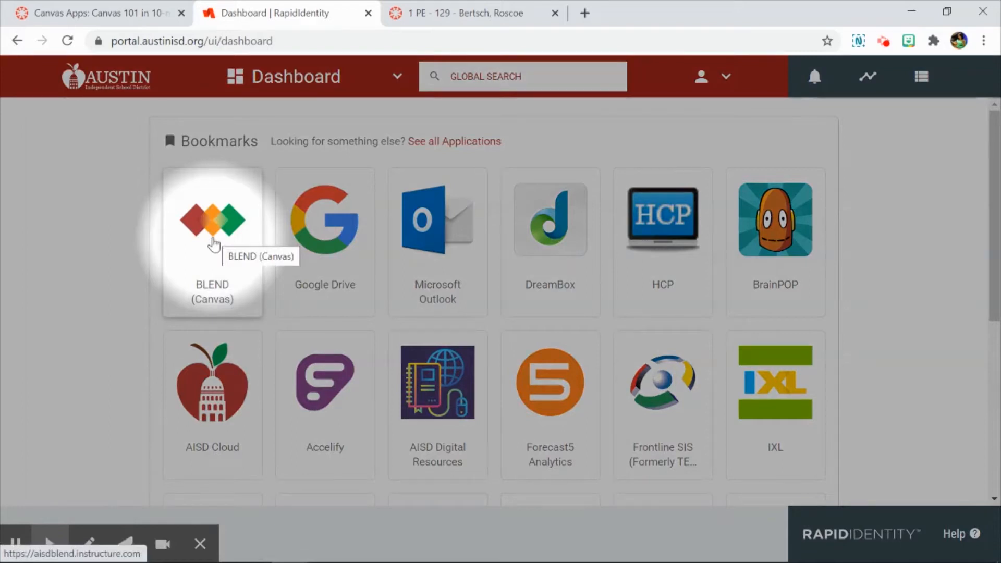
mouse_move(227, 248)
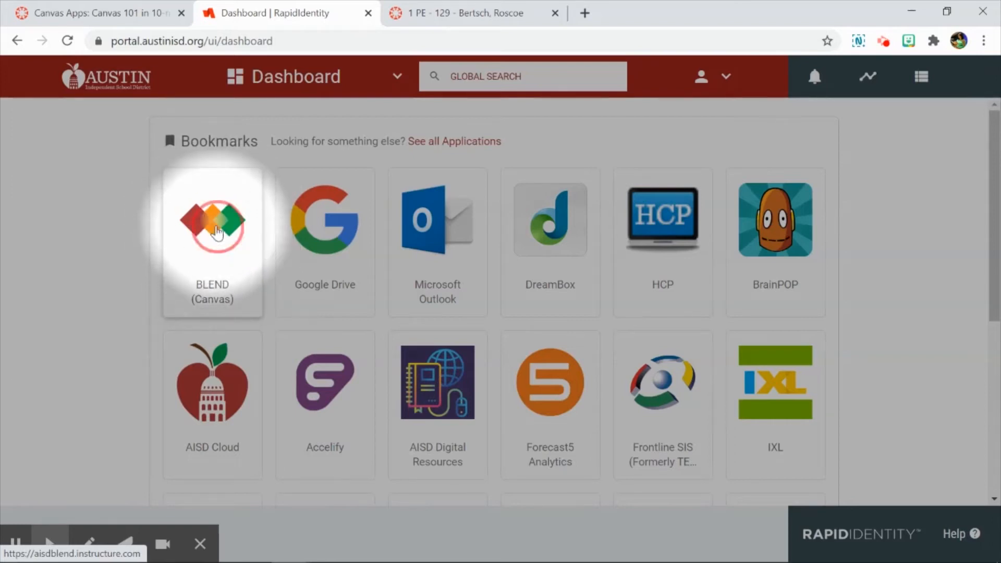
click(213, 220)
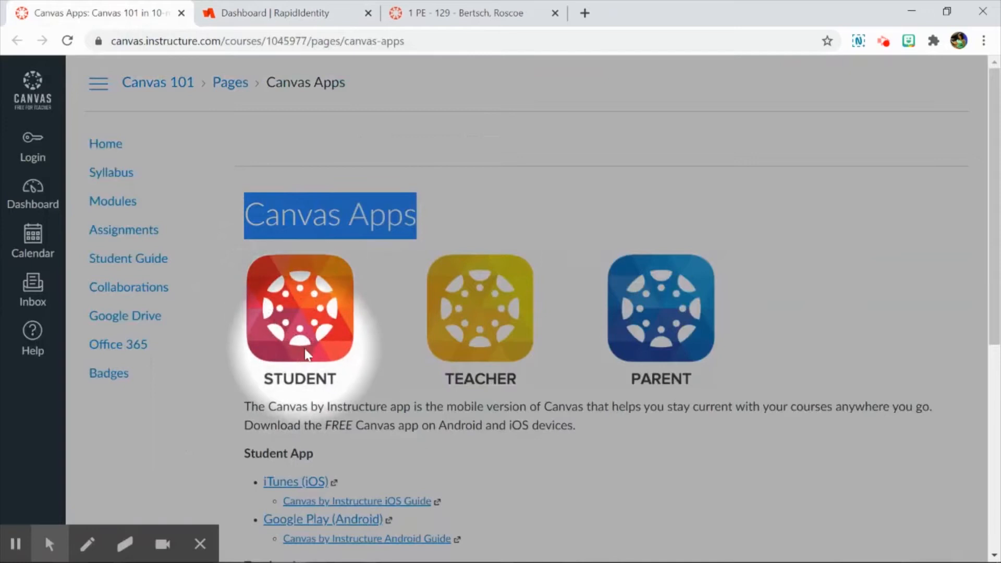
mouse_move(303, 325)
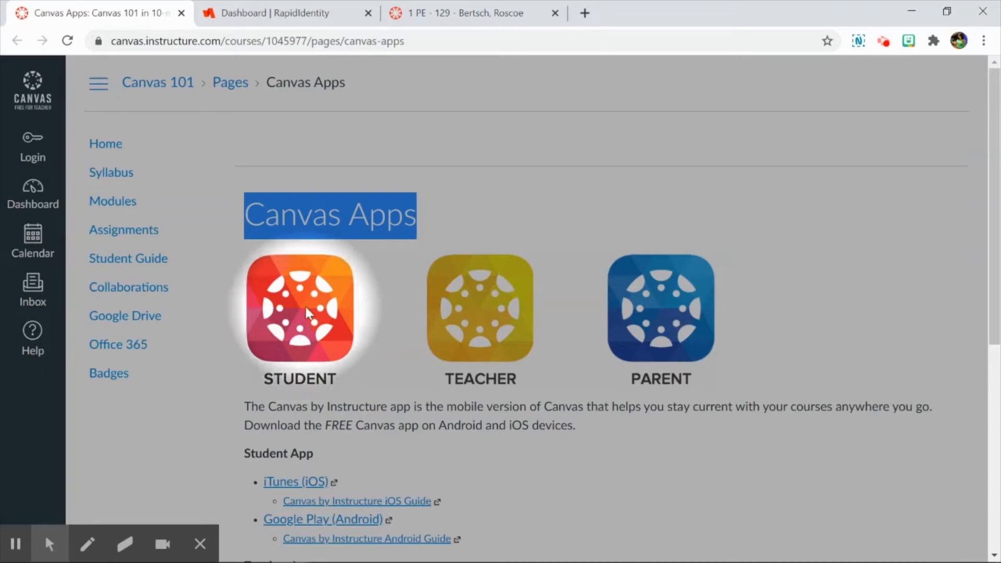
mouse_move(305, 327)
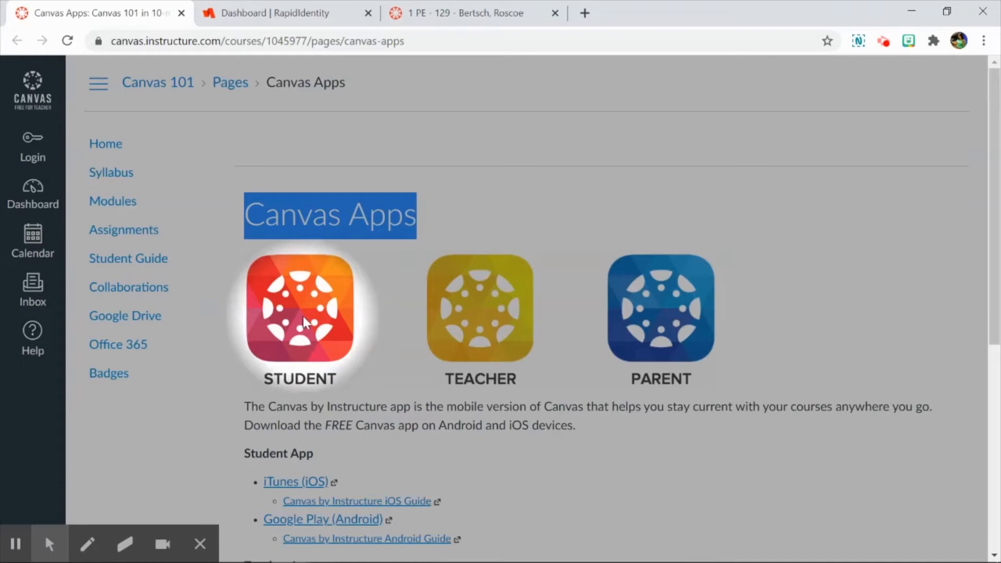
click(284, 13)
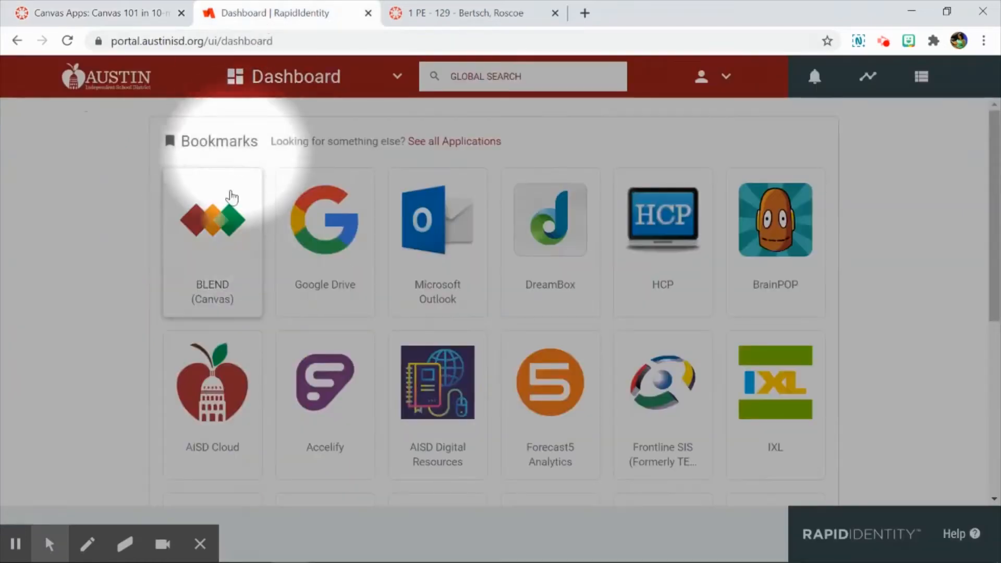
mouse_move(194, 259)
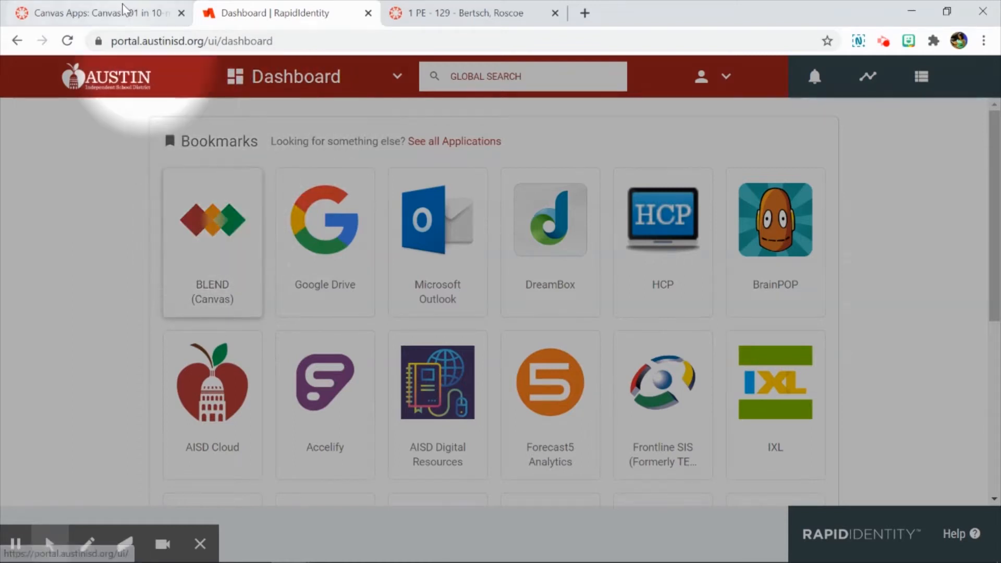
click(96, 12)
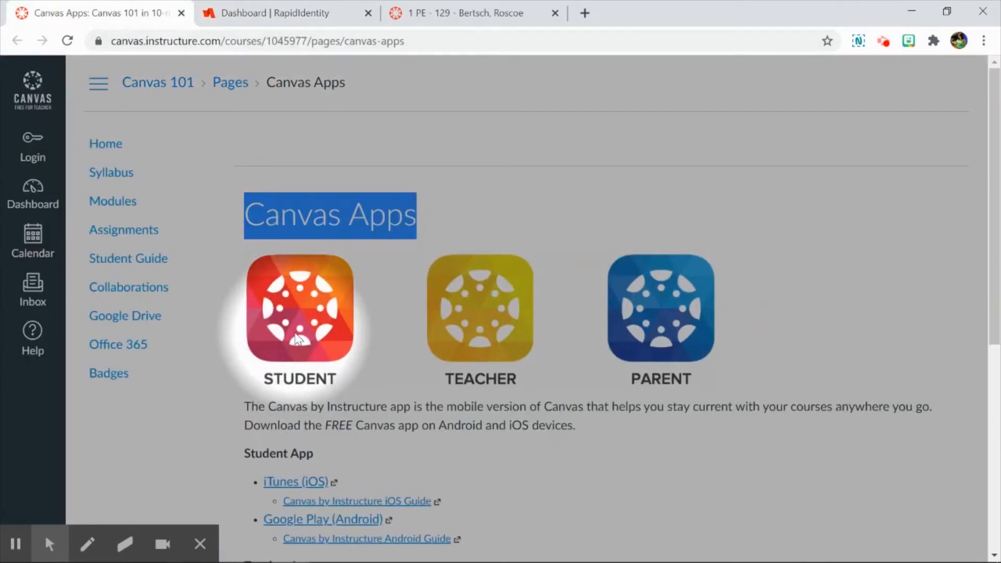
mouse_move(335, 301)
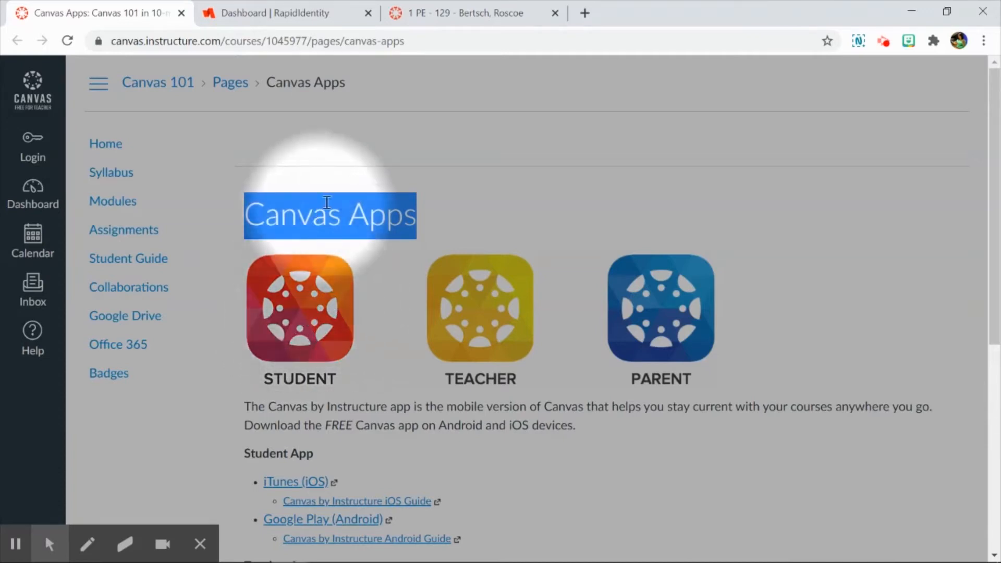
- Switch to the 1 PE - 129 course and show its Modules page
click(473, 13)
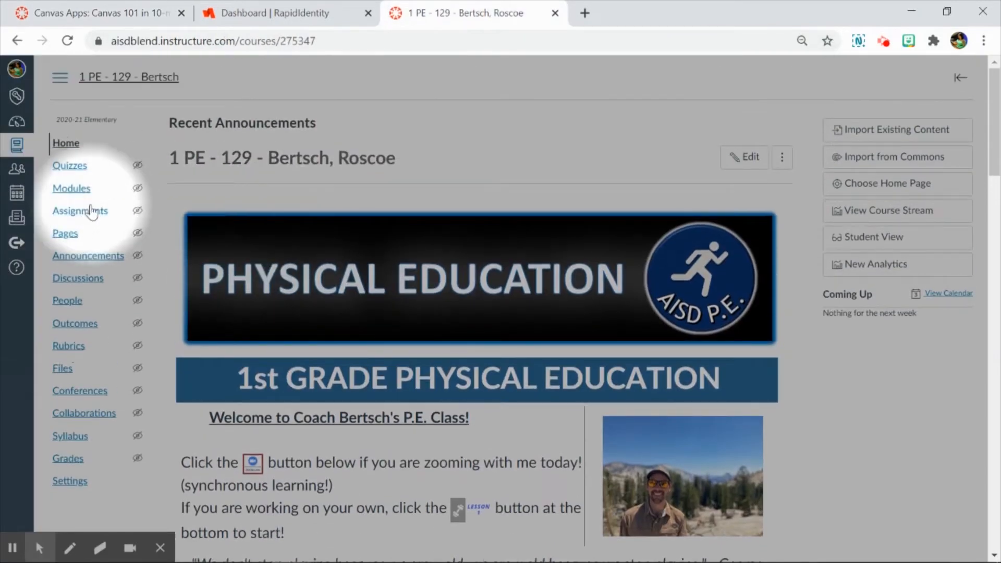
click(71, 187)
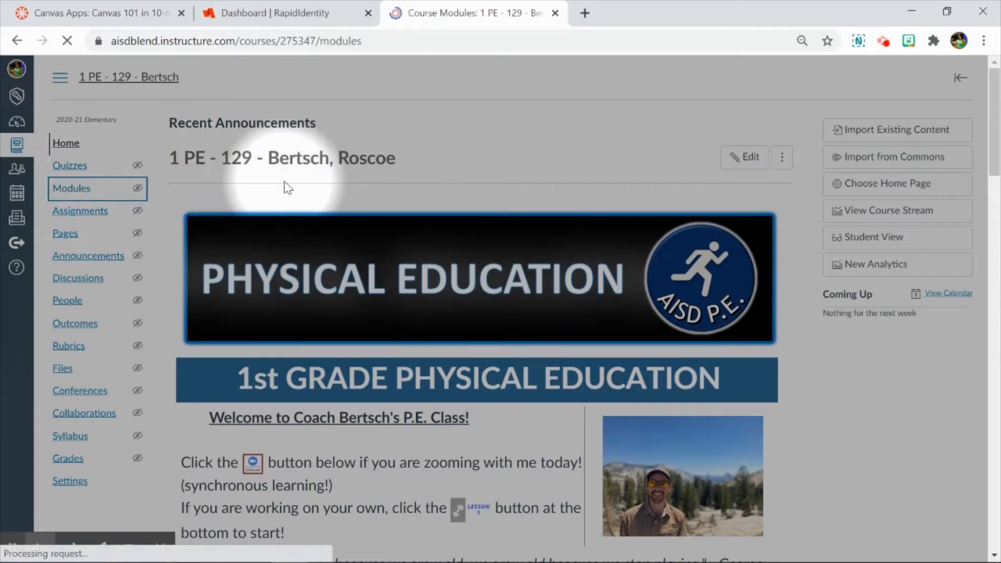
click(71, 188)
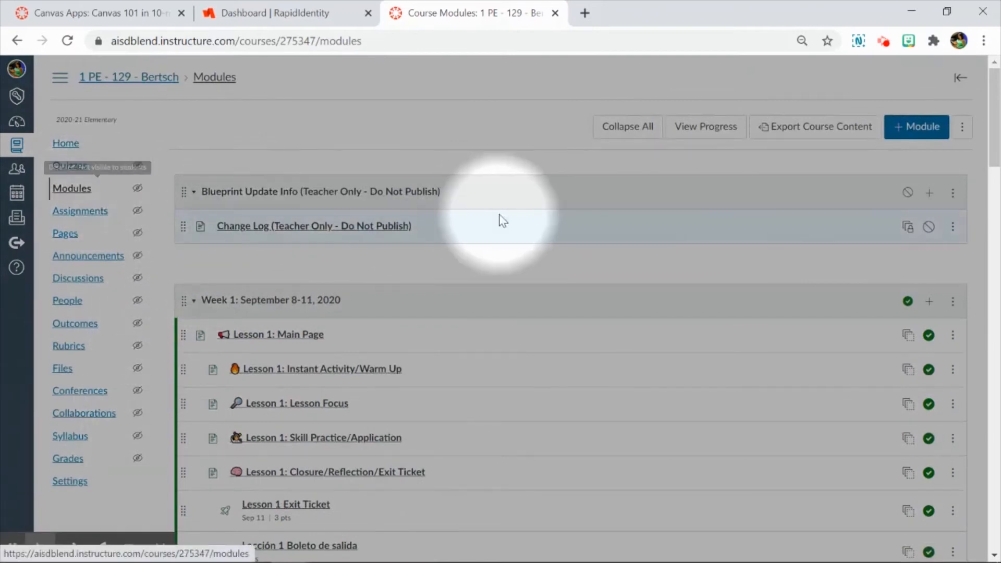
- Copy the link address of Week 5's SOCK BALL throwing lesson and GAMES!-2 page
scroll(down, 3)
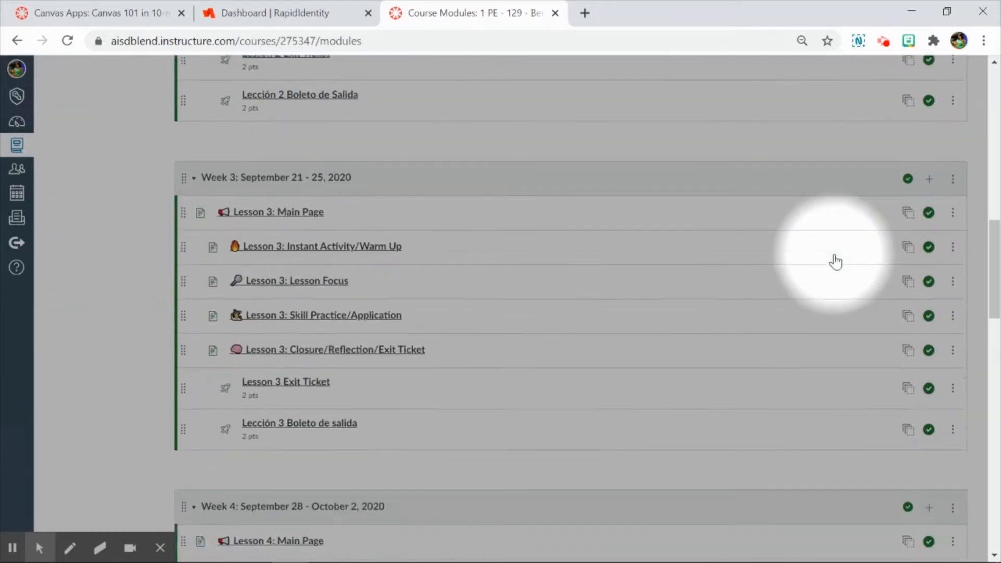
scroll(down, 3)
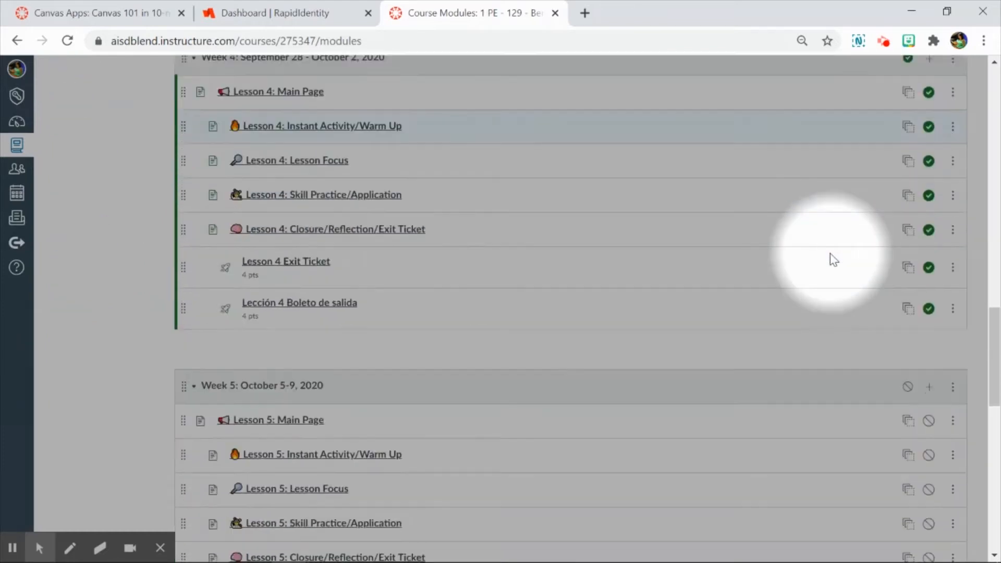
scroll(down, 3)
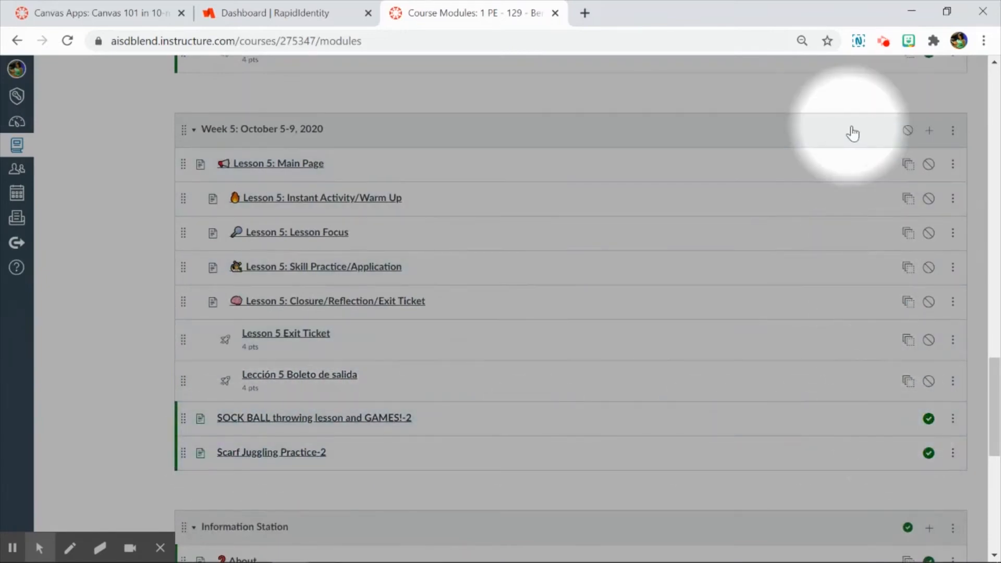
mouse_move(929, 130)
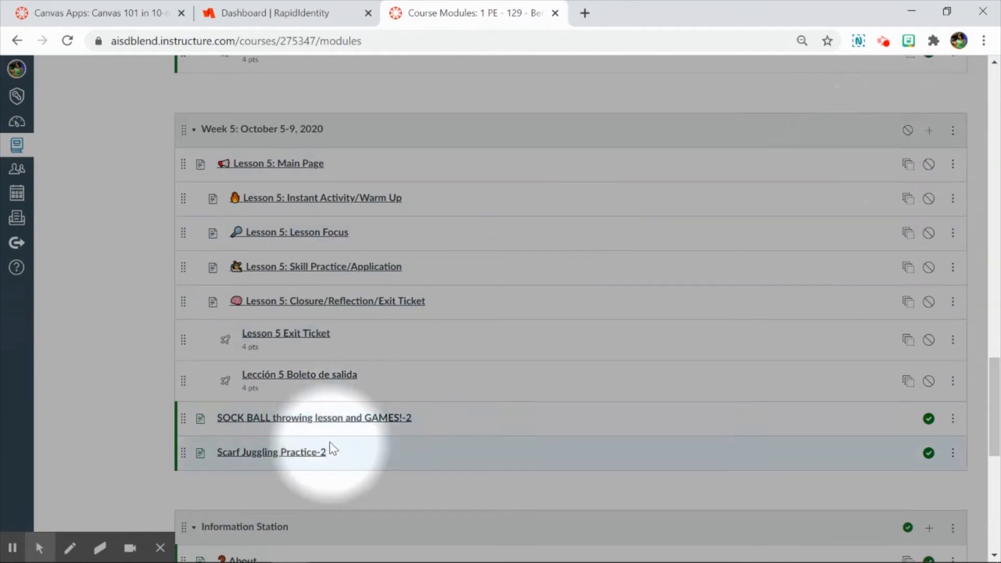
right_click(314, 418)
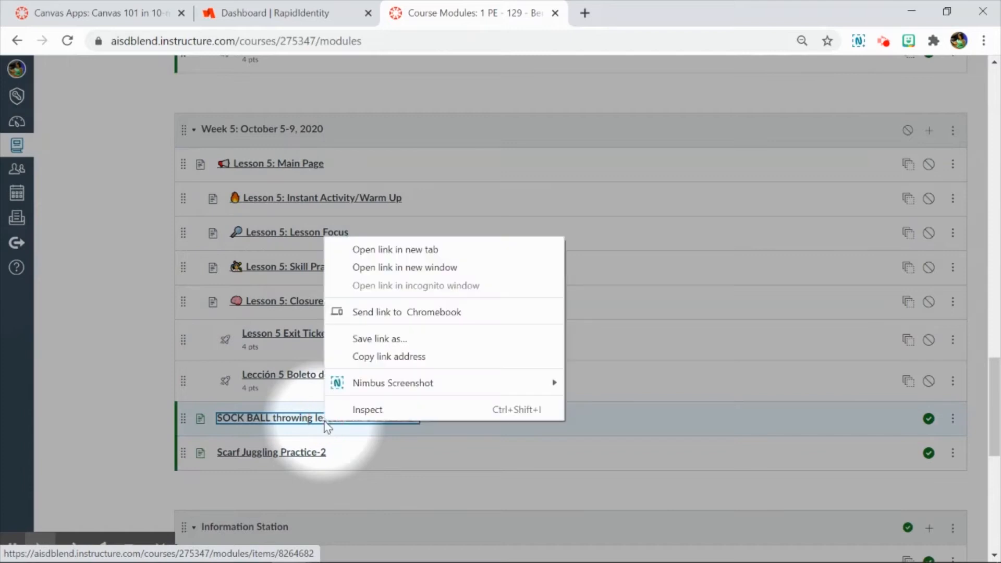
mouse_move(388, 356)
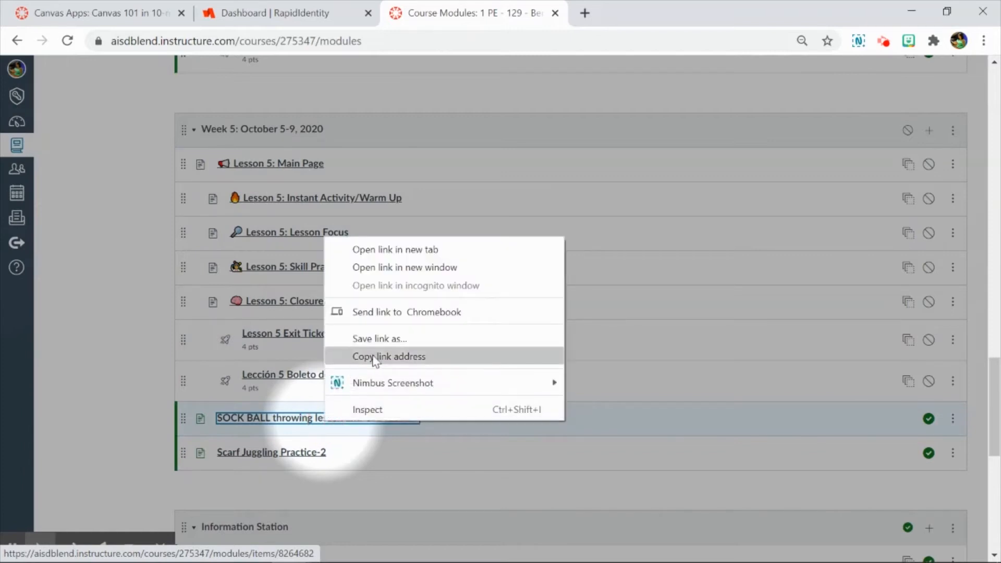
click(388, 356)
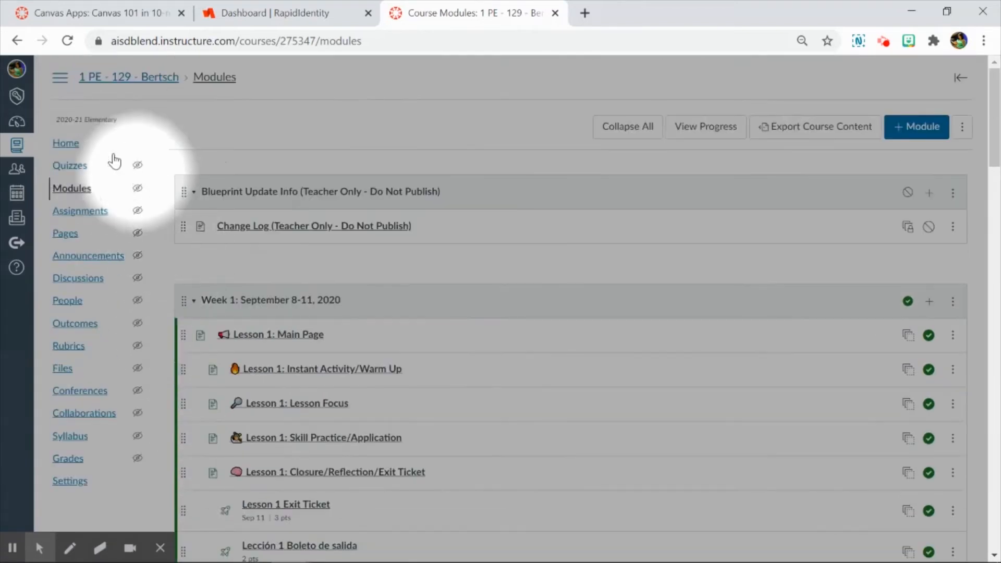
- Preview the PE course in Student View with the SOCK BALL link pasted, then exit
click(66, 143)
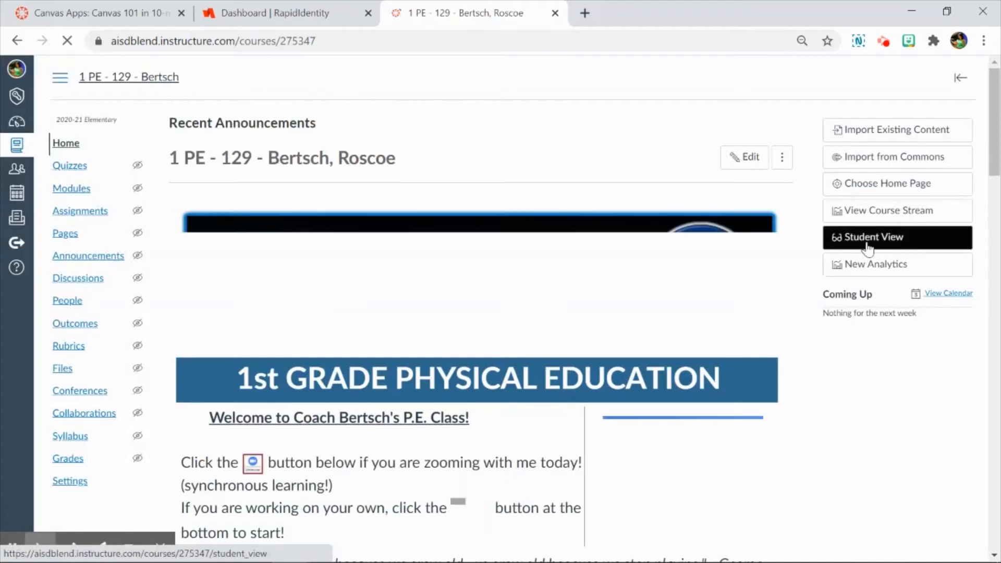
click(873, 237)
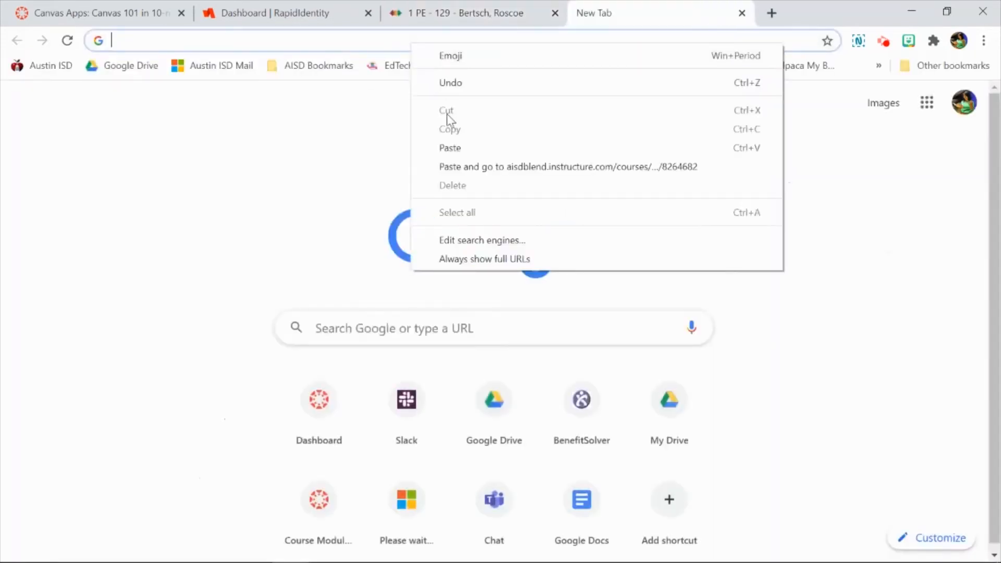
click(567, 167)
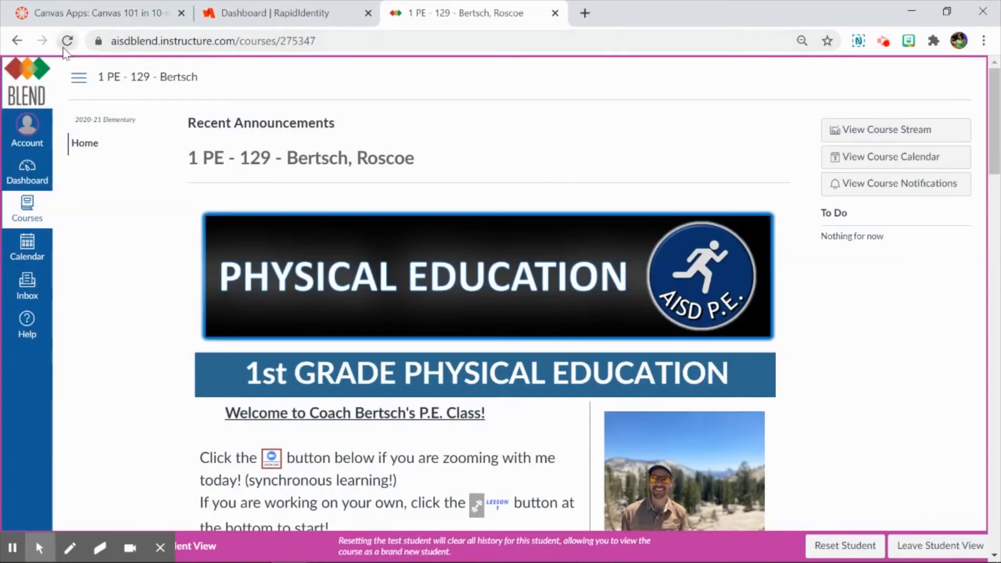
click(939, 546)
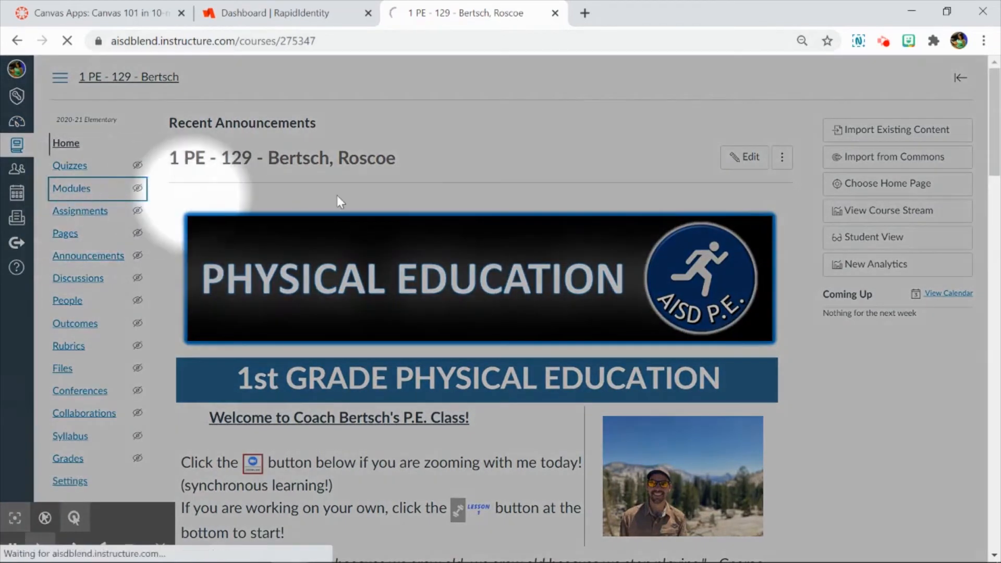
click(72, 188)
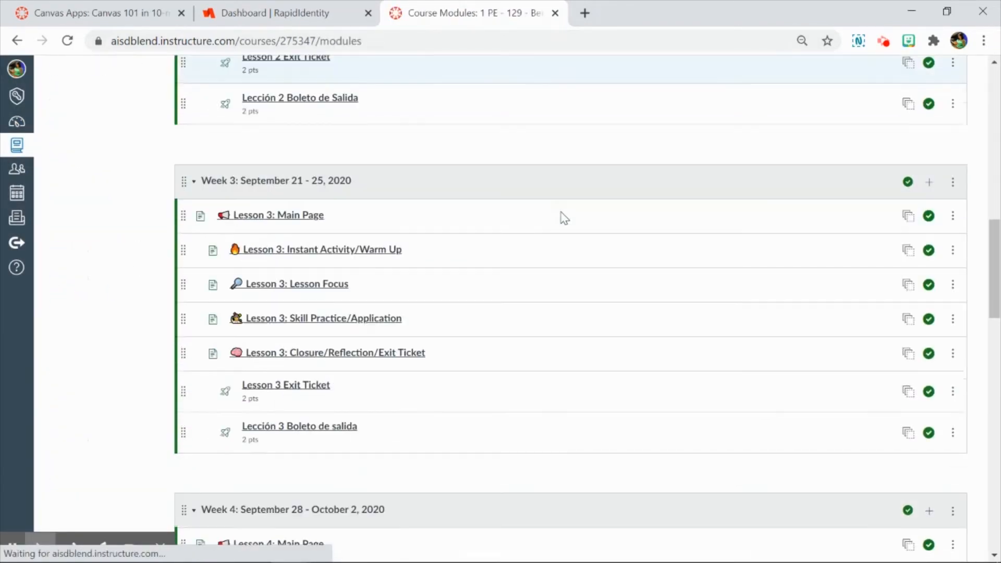
scroll(down, 3)
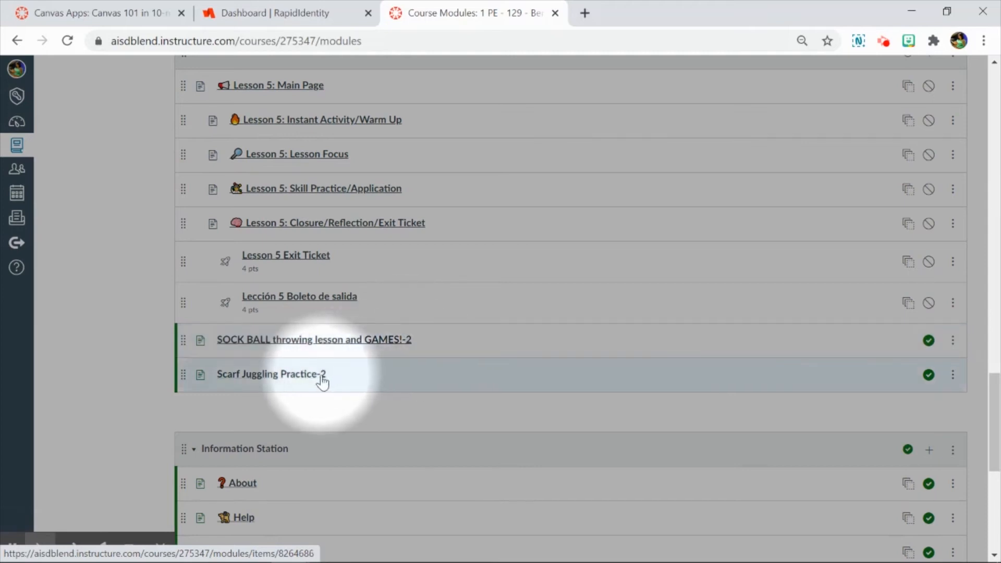
mouse_move(319, 383)
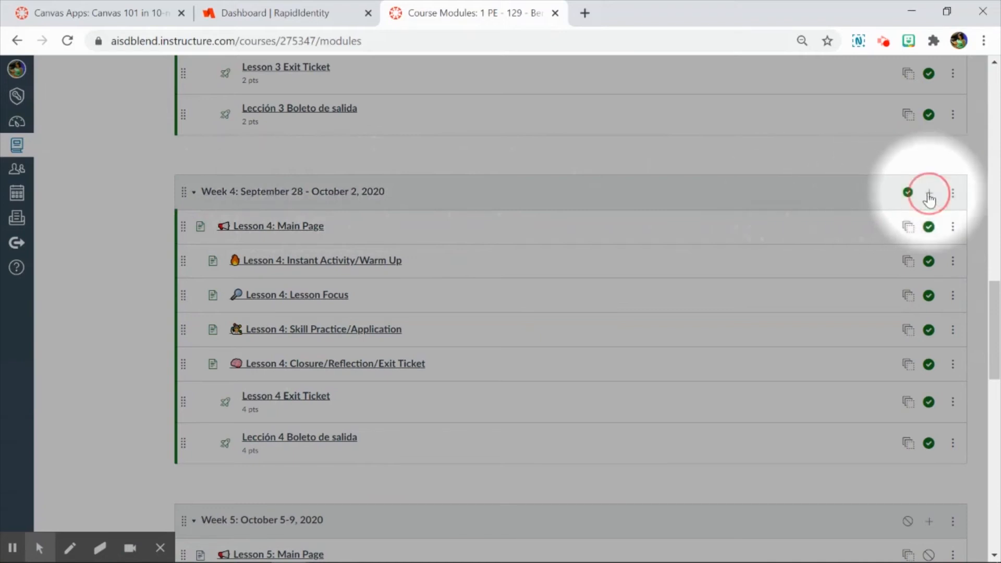
- On Week 4, switch the item type from Assignment to Page and pick SOCK BALL throwing lesson and GAMES!
click(930, 192)
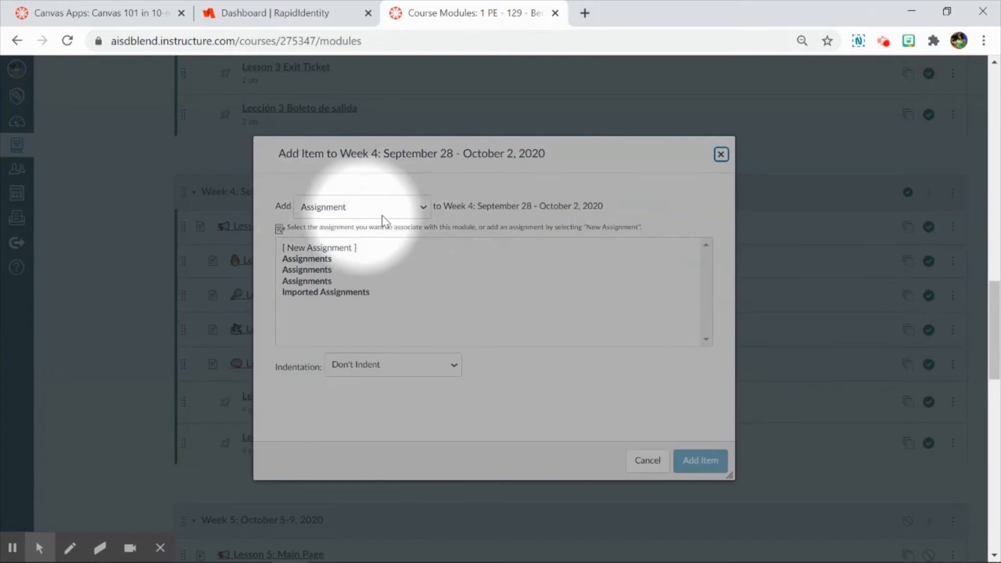
click(361, 207)
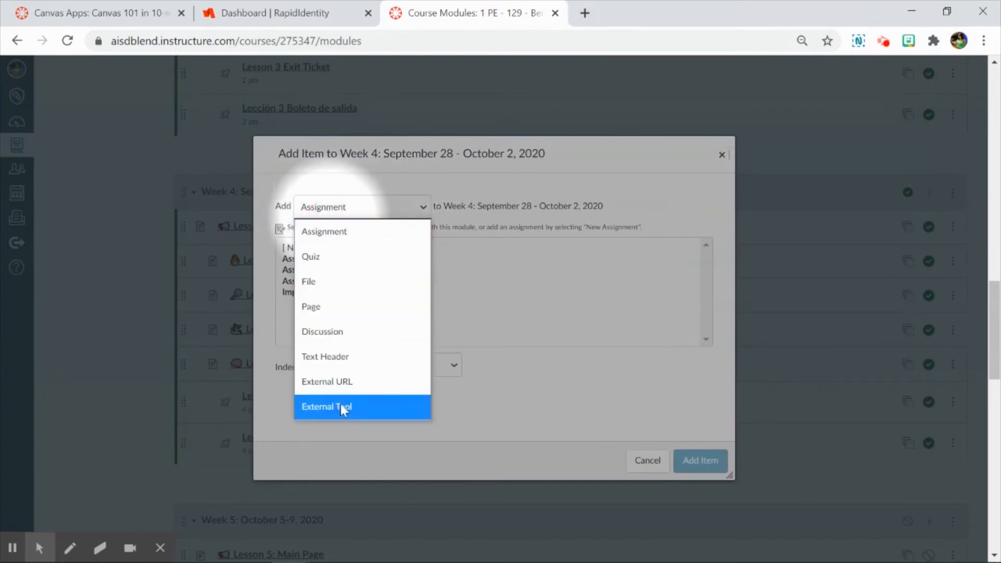
mouse_move(313, 257)
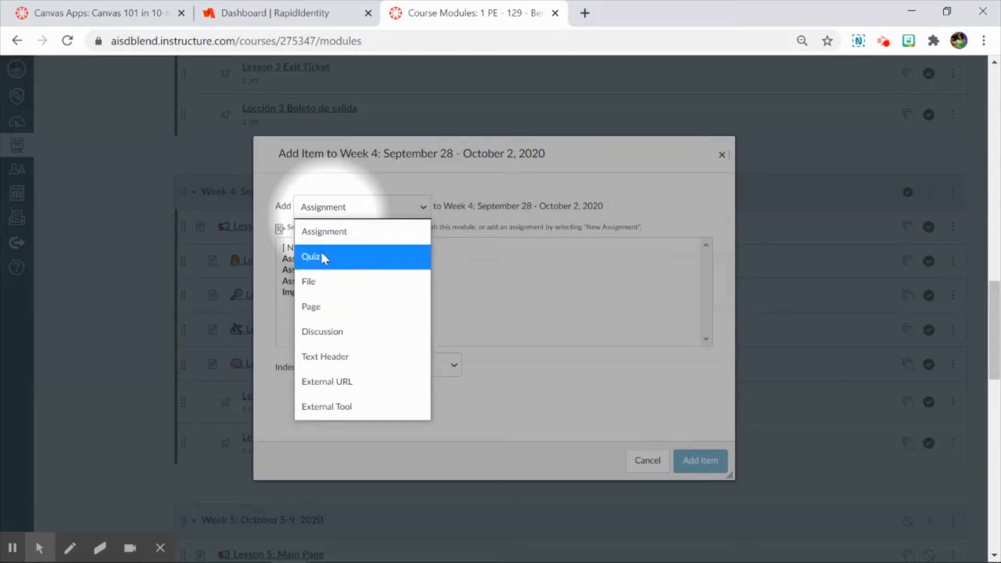
mouse_move(379, 282)
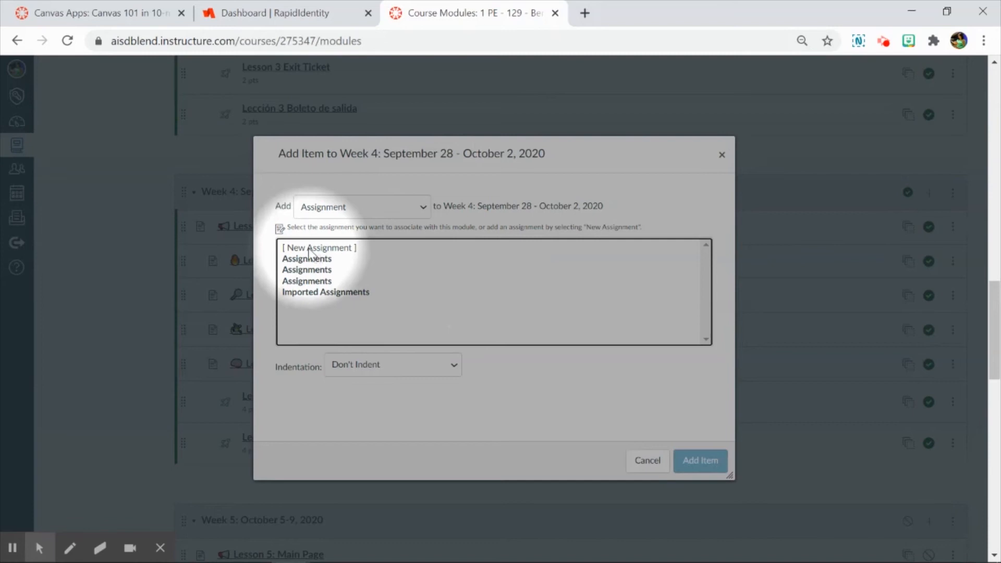
click(318, 247)
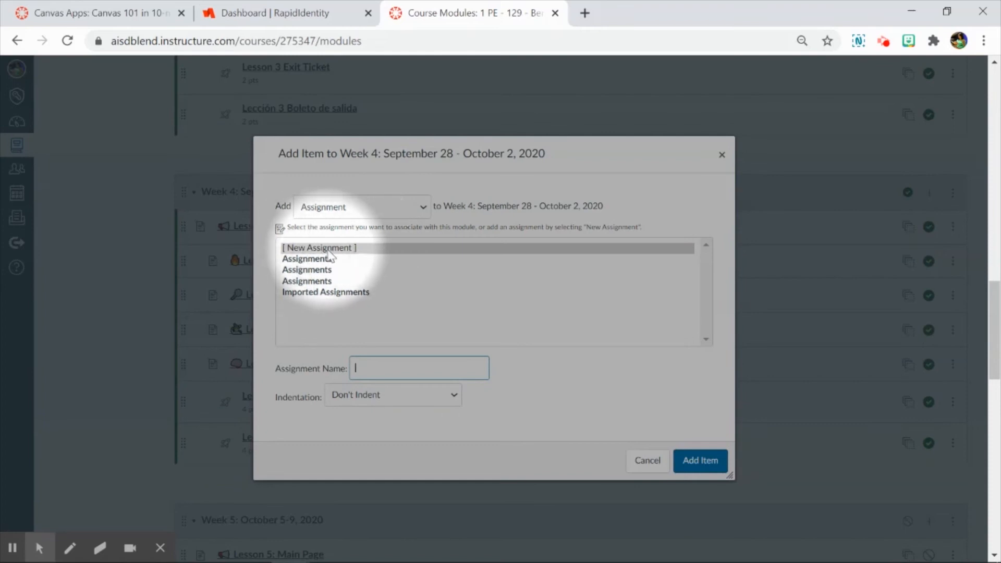
click(362, 207)
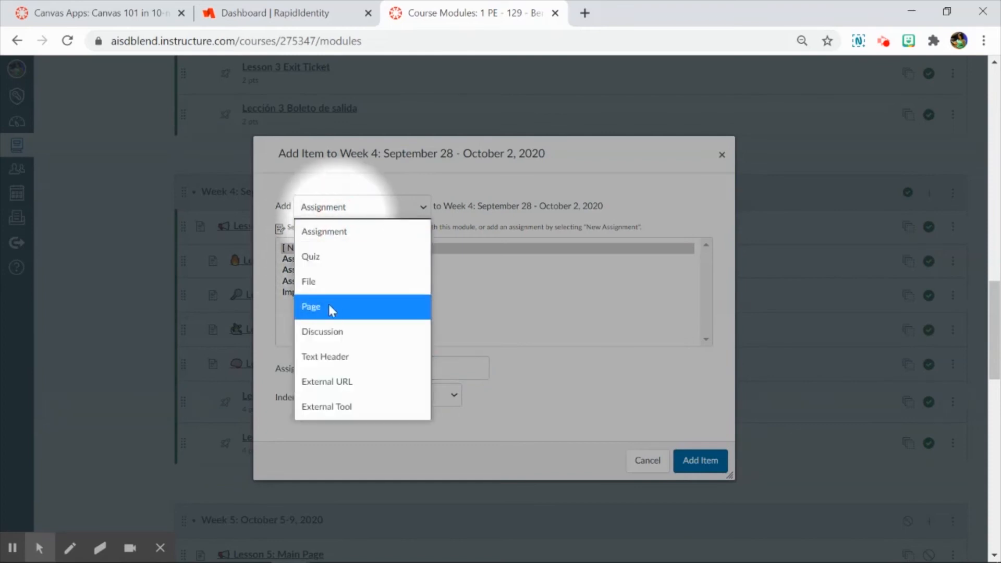
mouse_move(319, 315)
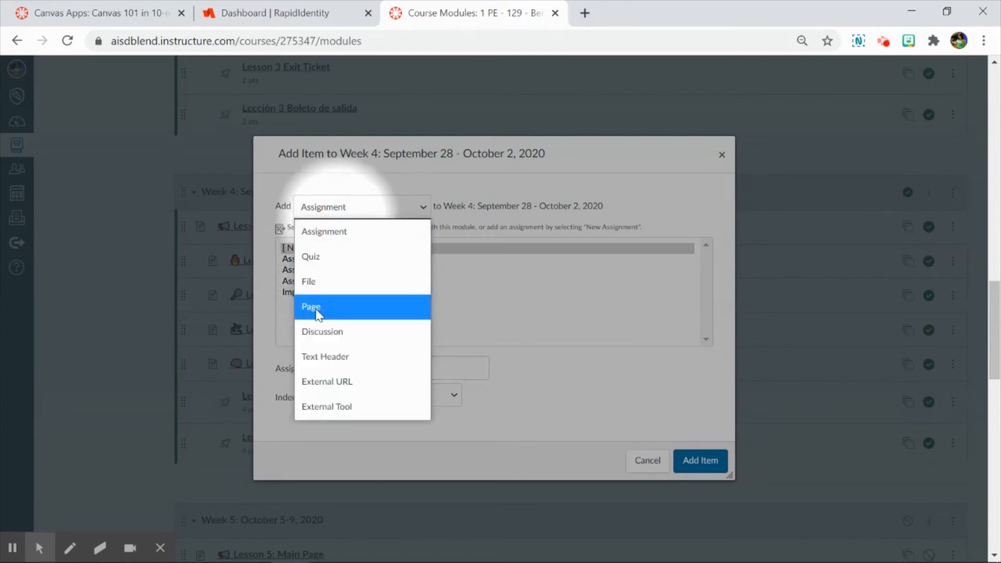
click(311, 307)
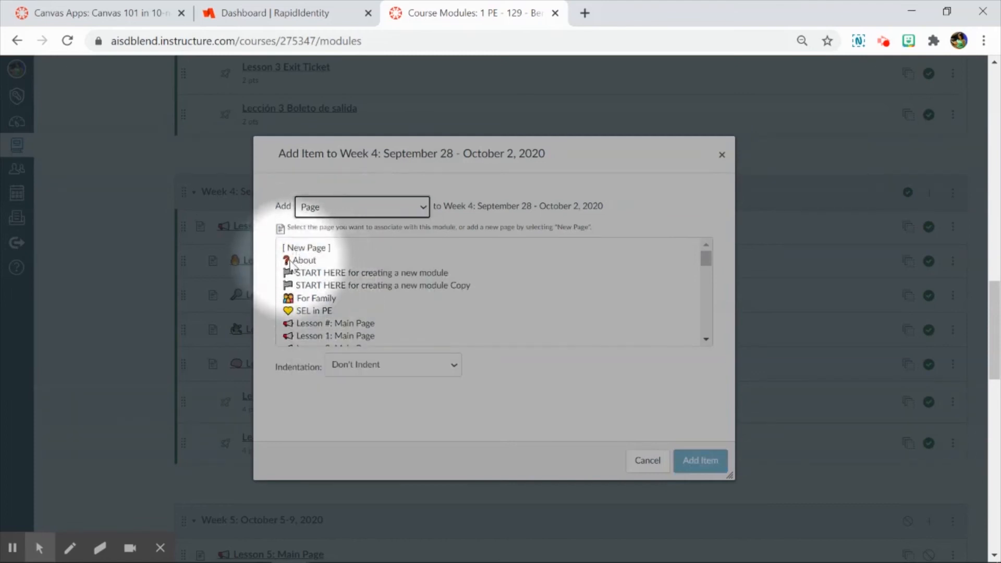
scroll(down, 3)
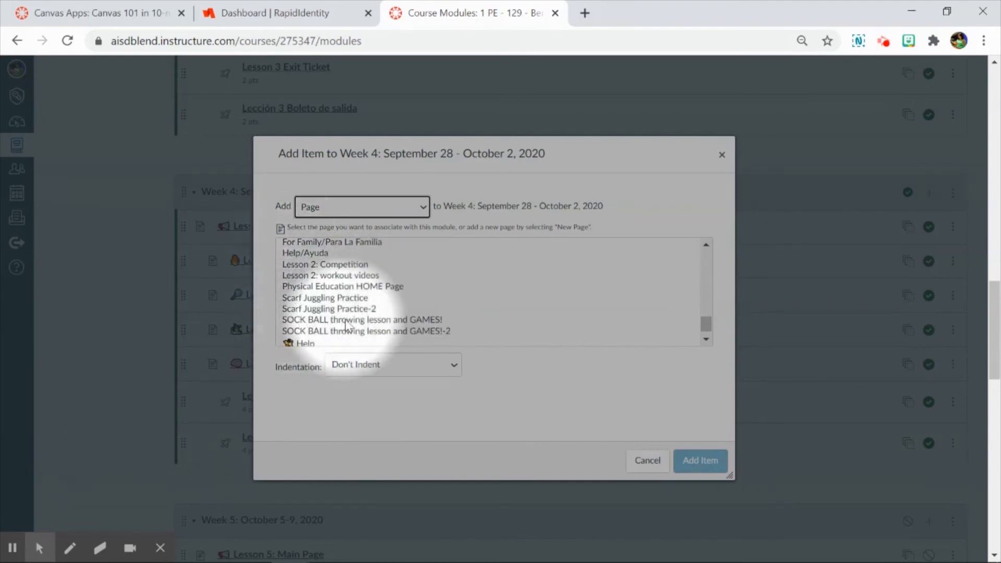
click(365, 331)
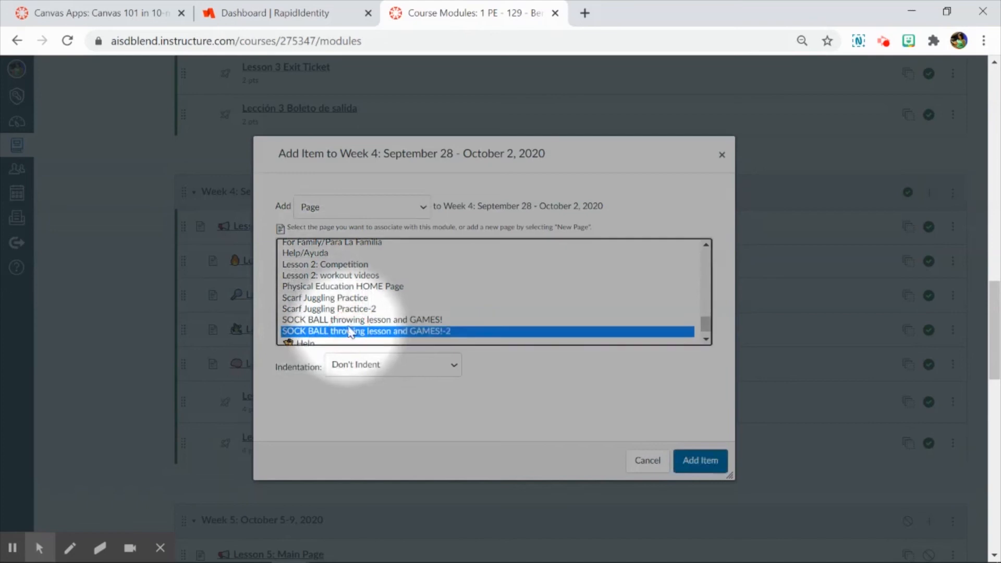
mouse_move(447, 338)
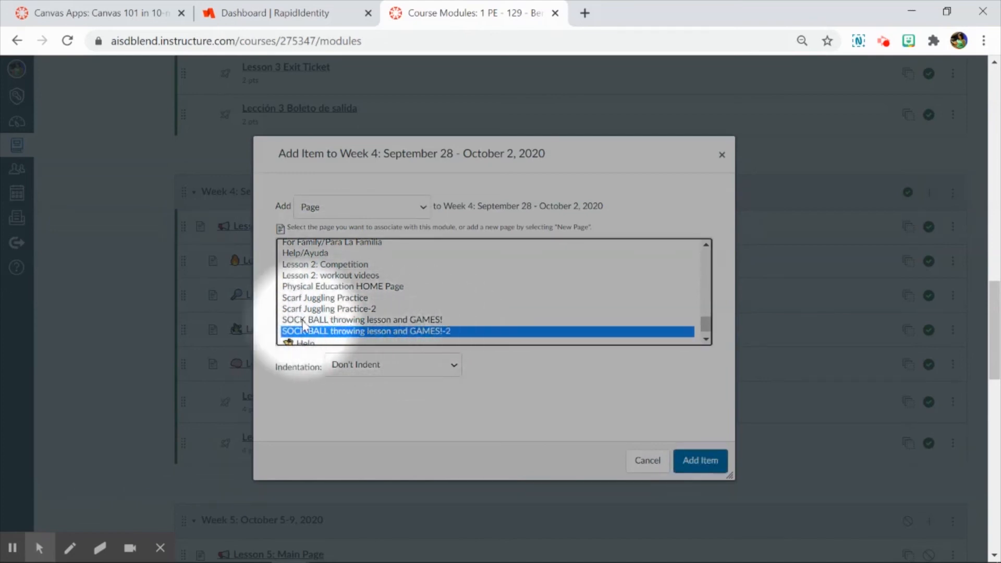
click(361, 319)
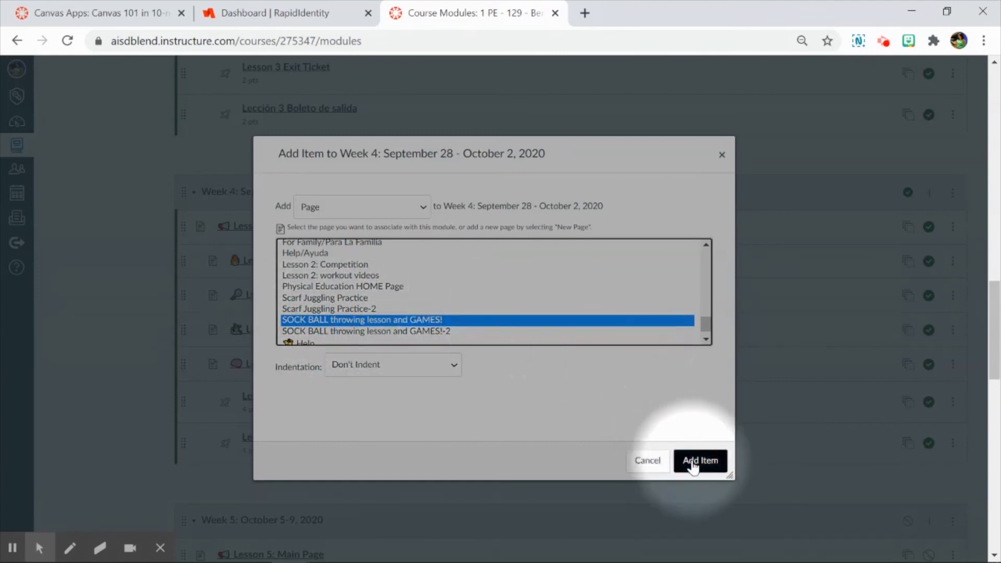
- Add the SOCK BALL page to Week 4, then remove it from the module again
click(700, 460)
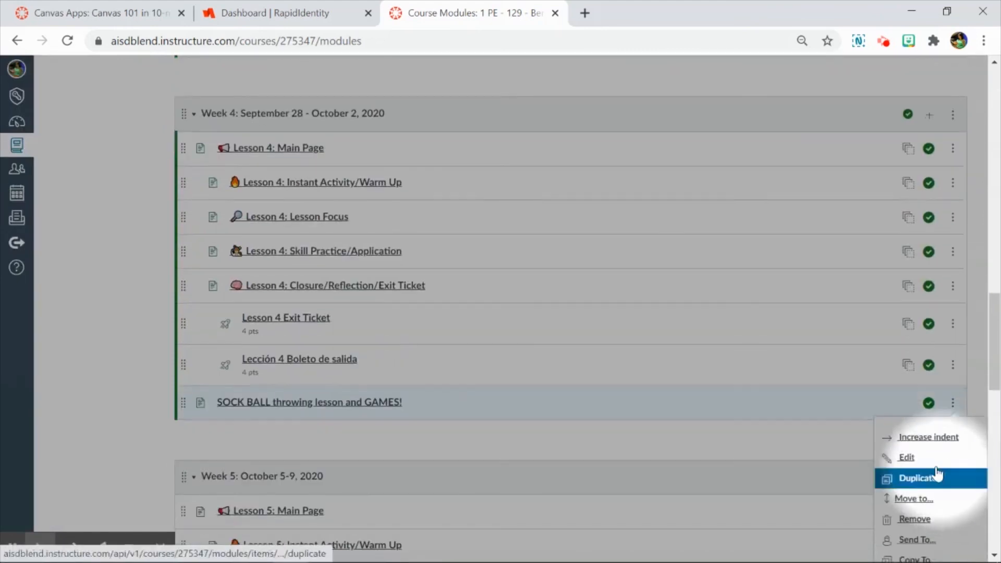
mouse_move(915, 519)
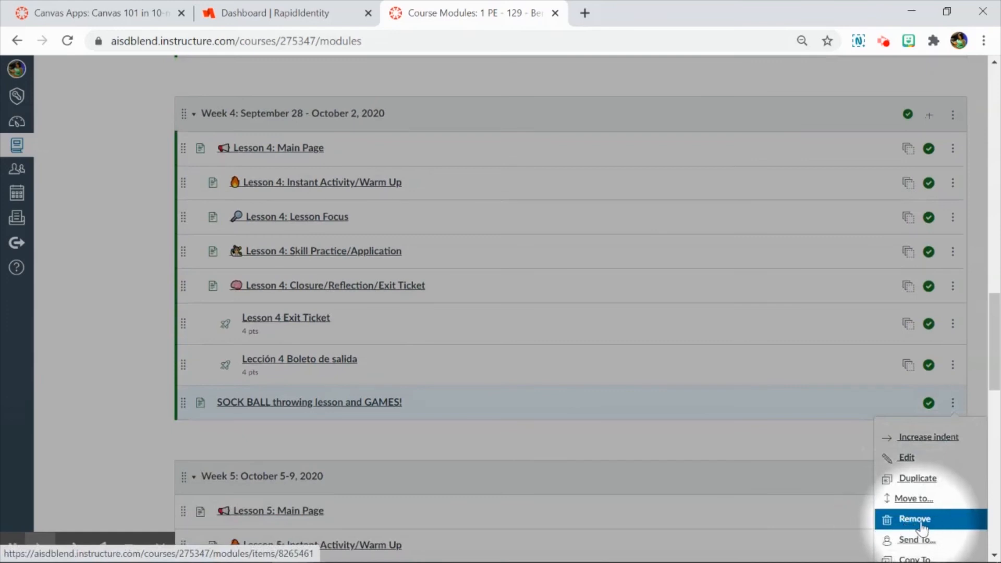
click(915, 519)
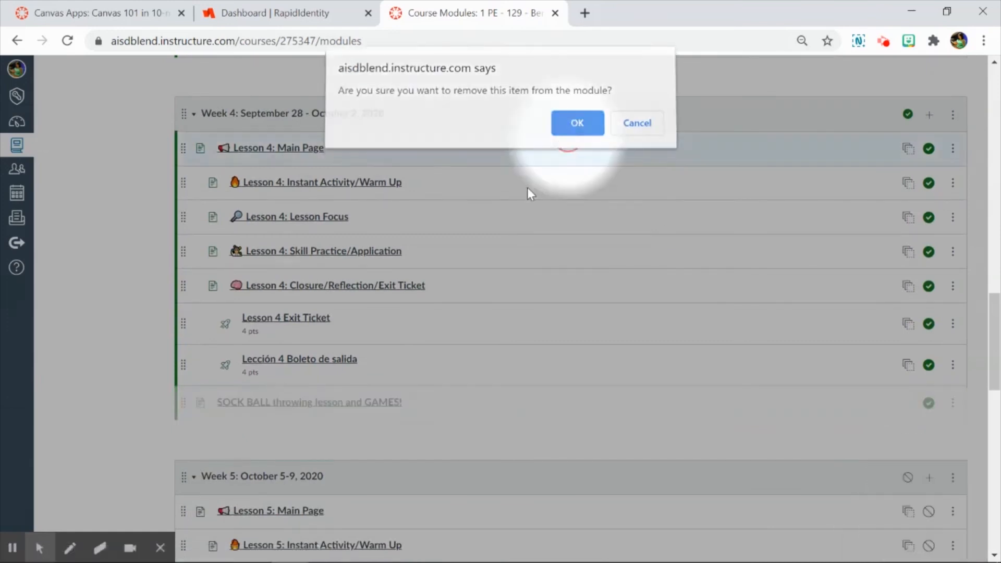
click(577, 122)
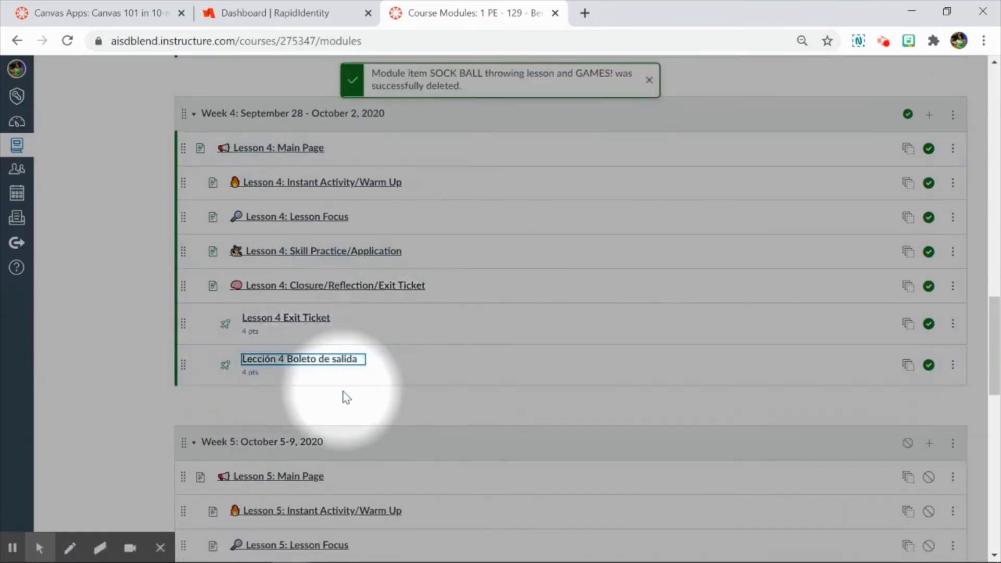
scroll(down, 3)
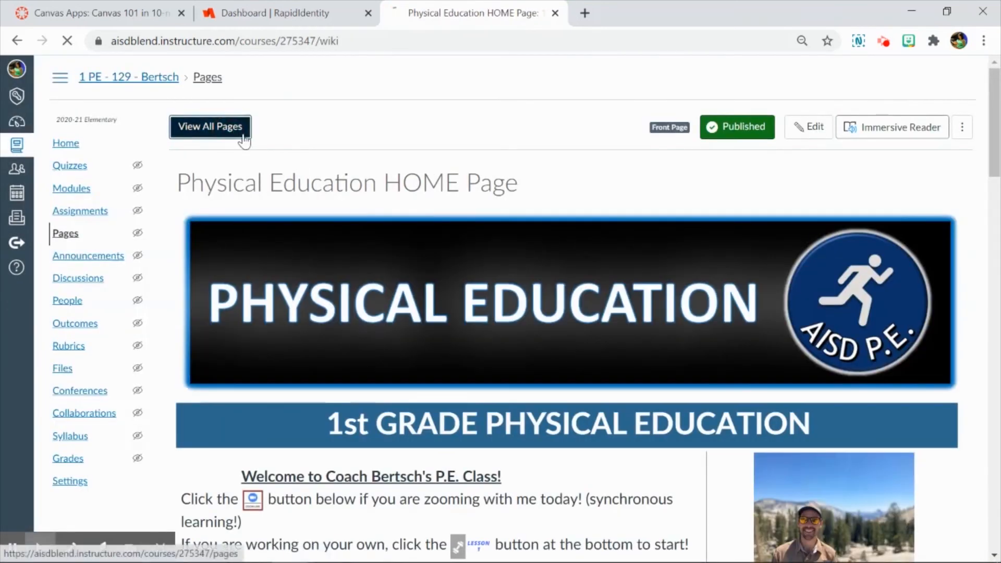
- List all course pages and open the SOCK BALL throwing lesson and GAMES! page
click(210, 127)
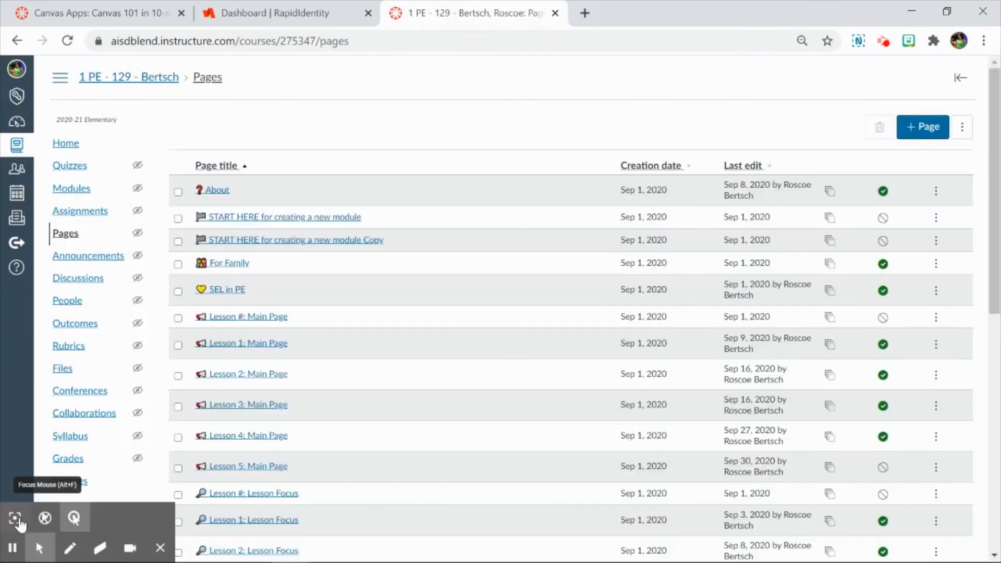
scroll(down, 3)
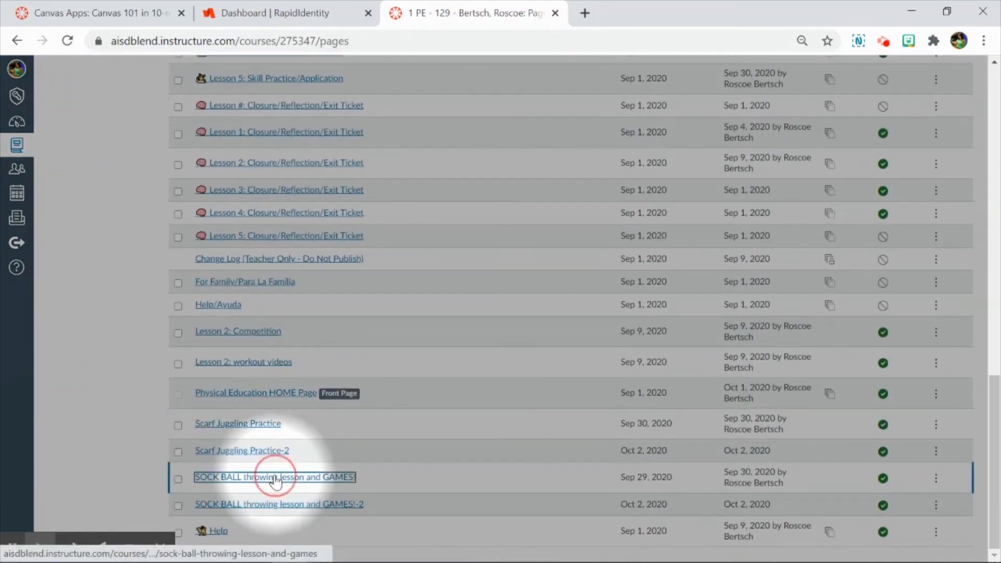
click(274, 477)
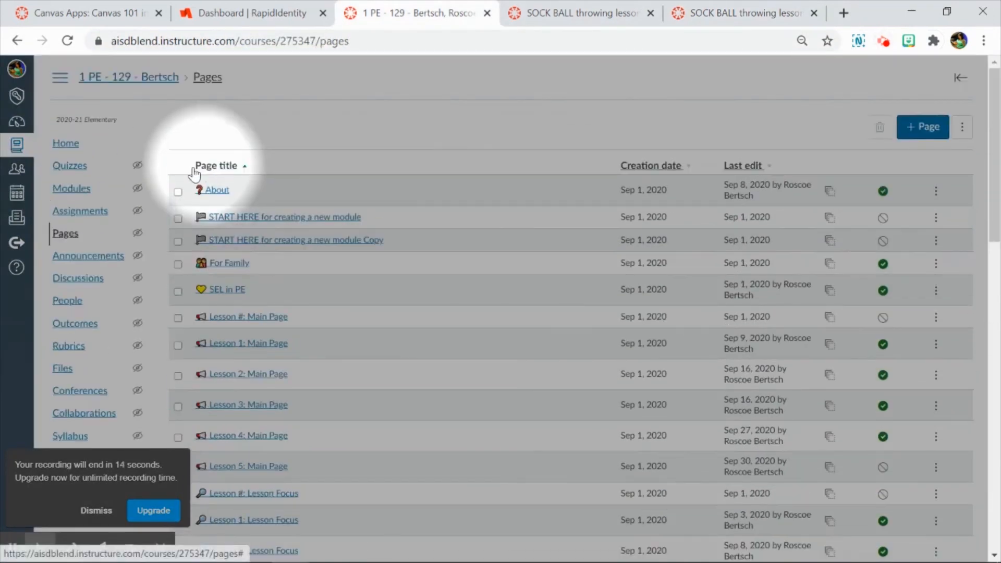
- Add the SOCK BALL page to Blueprint Update Info and bring up its link options
click(71, 188)
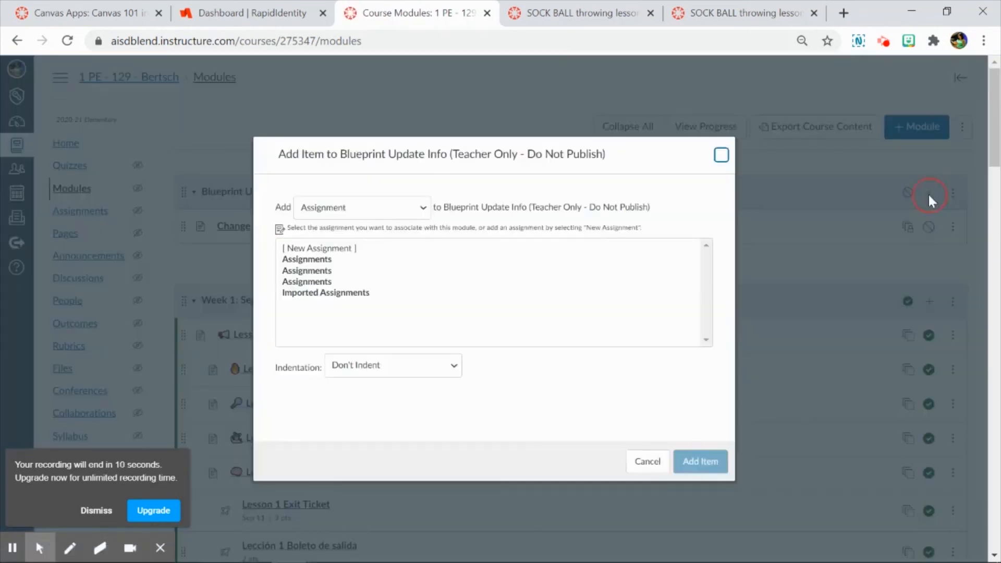
click(361, 207)
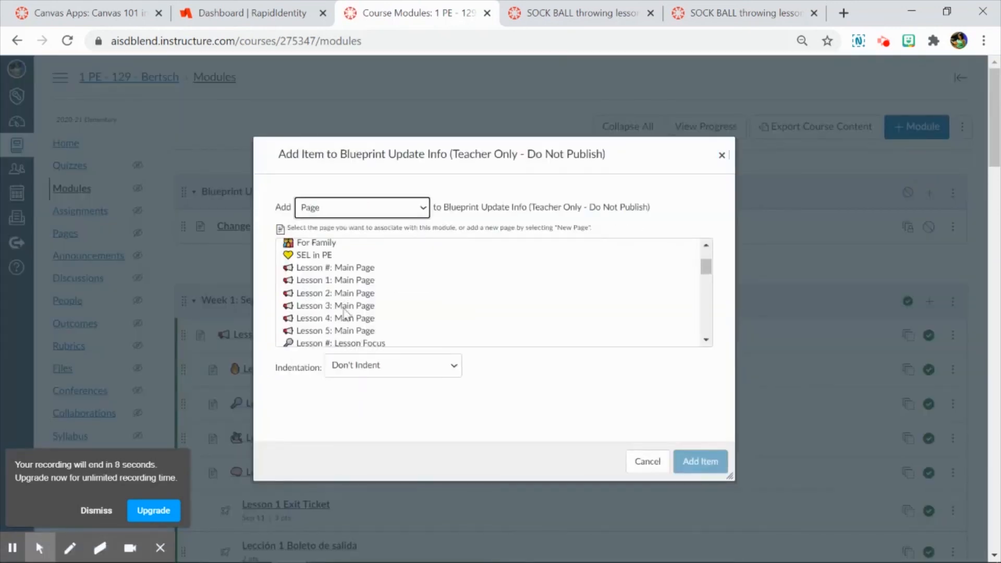
click(362, 312)
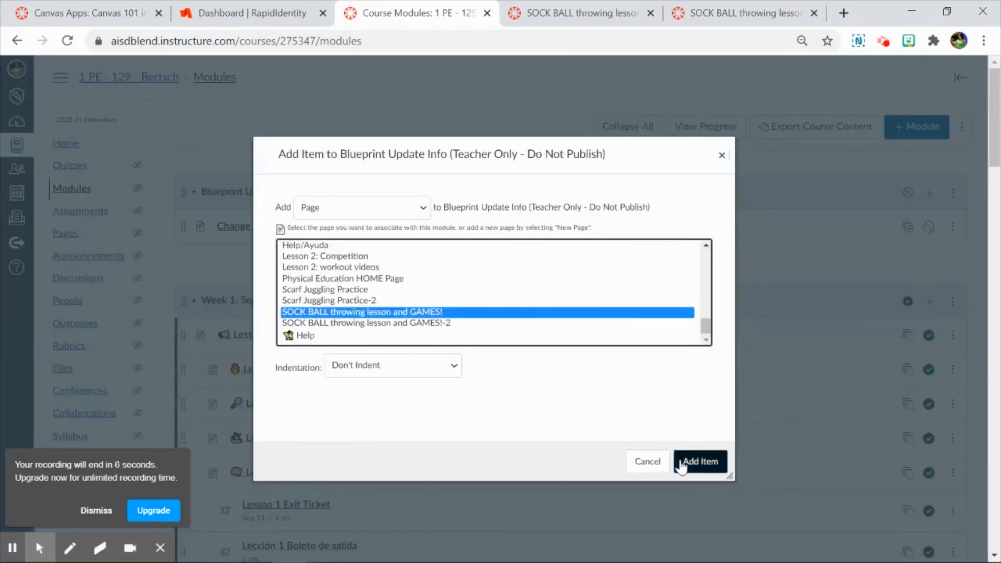
click(700, 461)
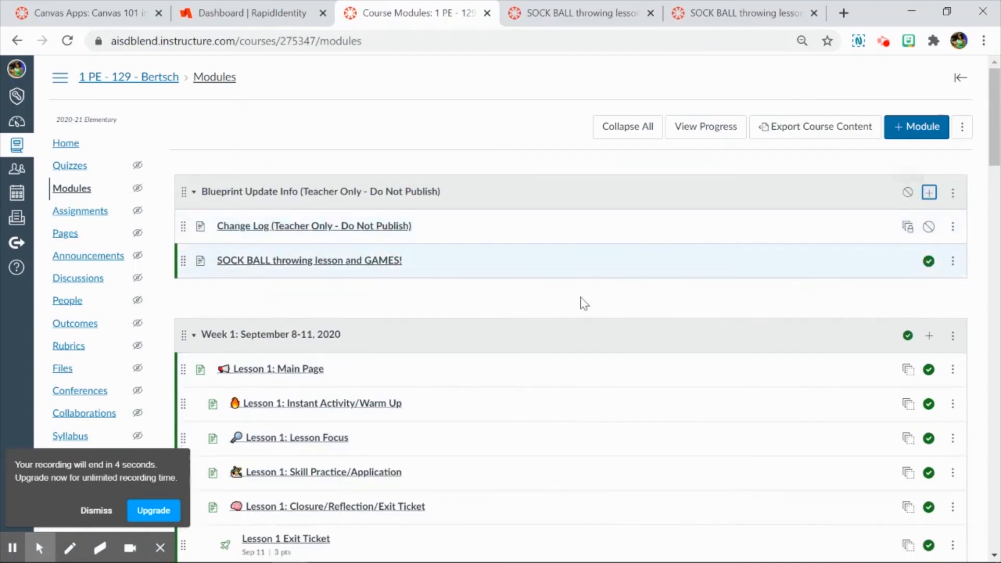
right_click(308, 260)
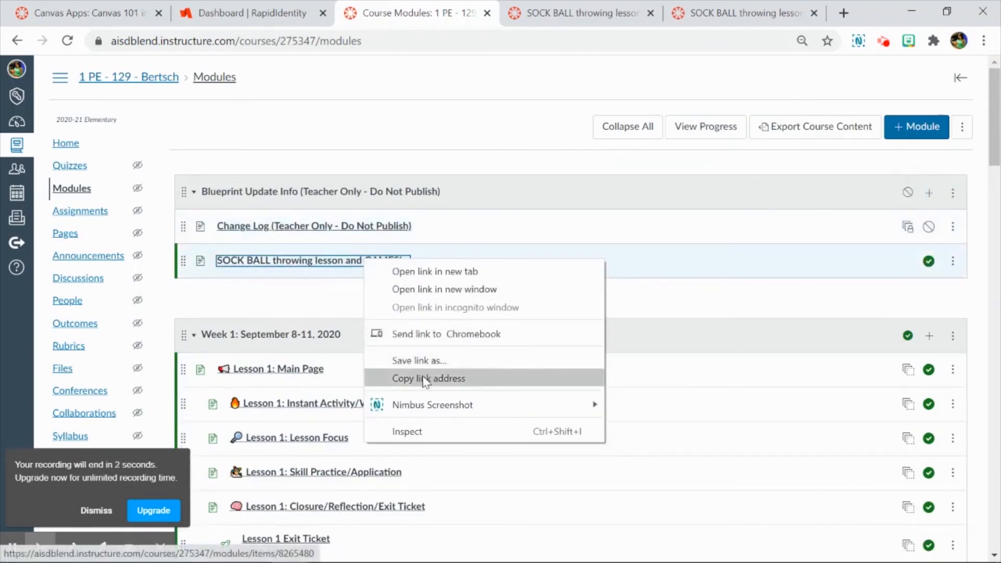